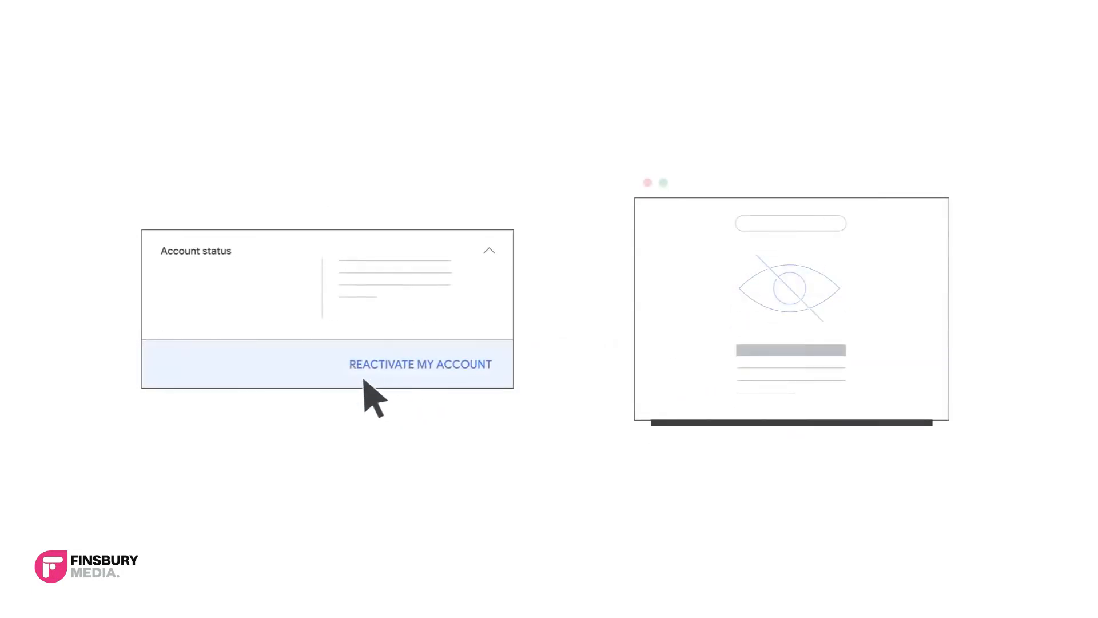
View the $149.00 balance on the Your balance card and choose Make a payment.
click(420, 364)
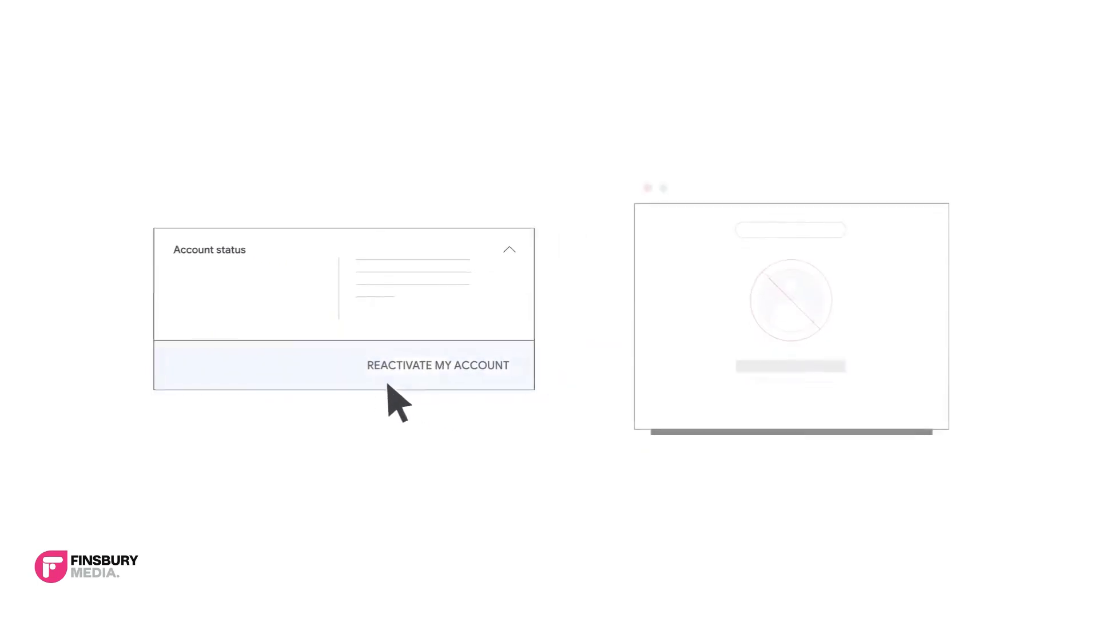
click(438, 365)
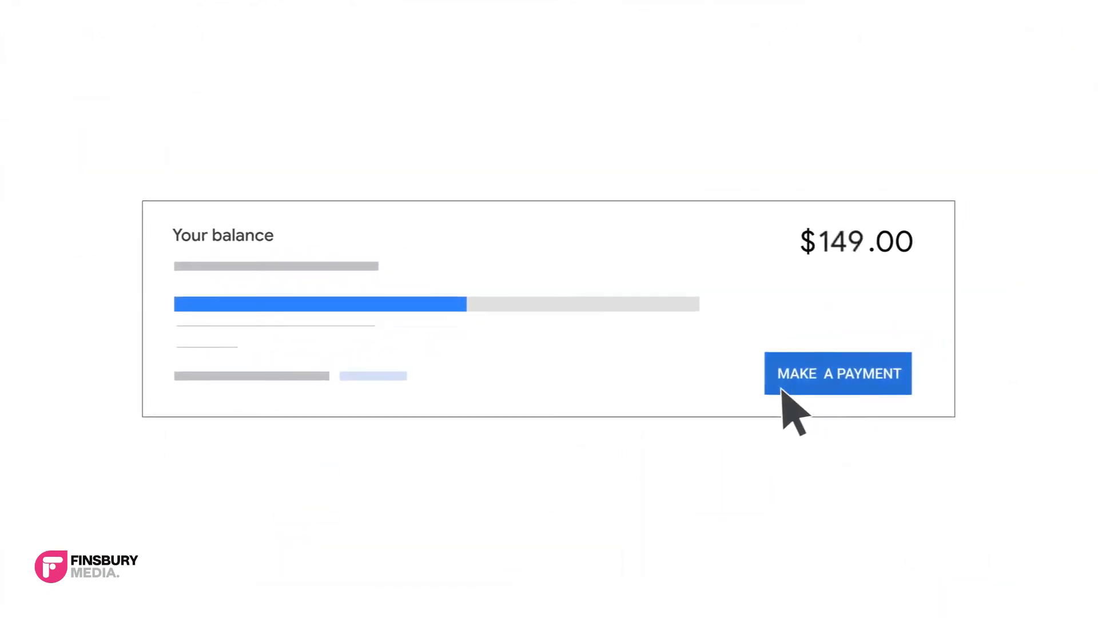
click(837, 372)
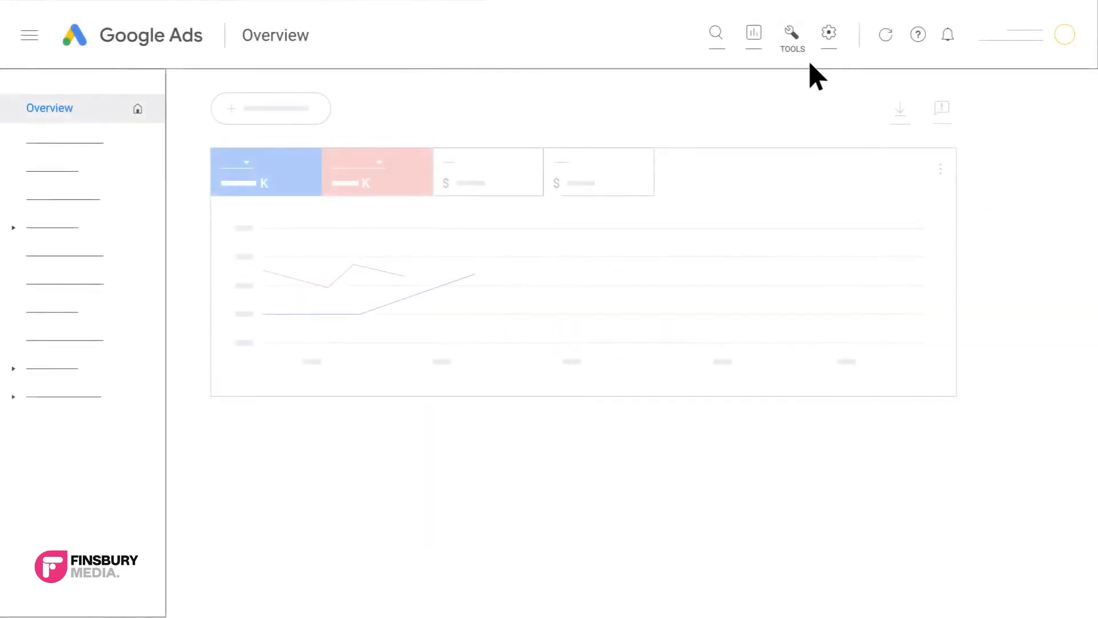
Go to Tools > Setup > Preferences and expand Account status to show Cancel my account.
click(792, 35)
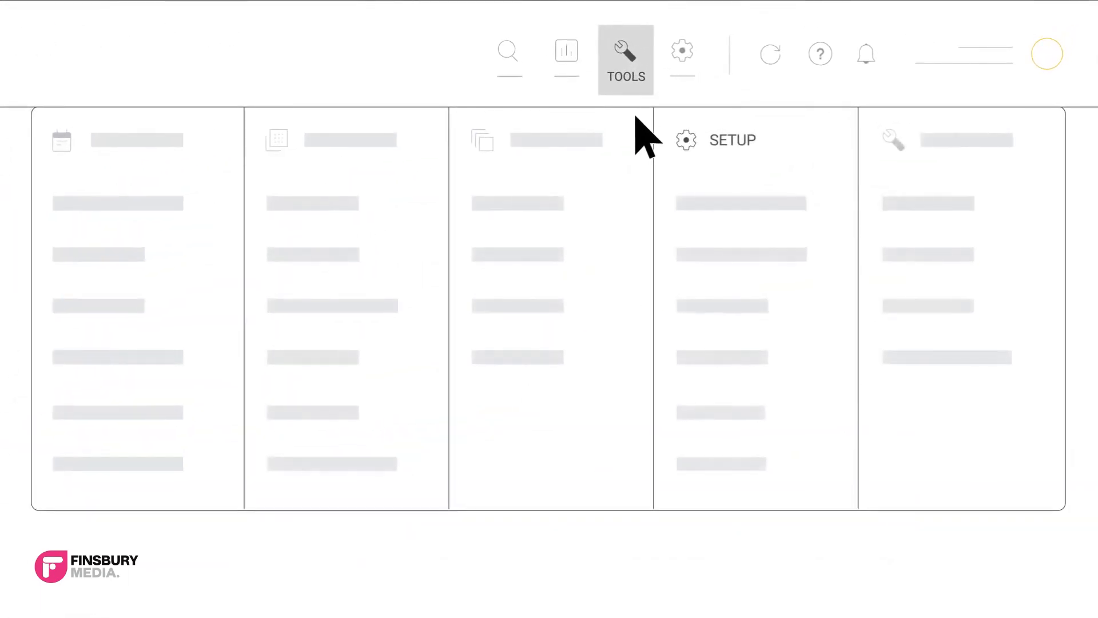
click(731, 140)
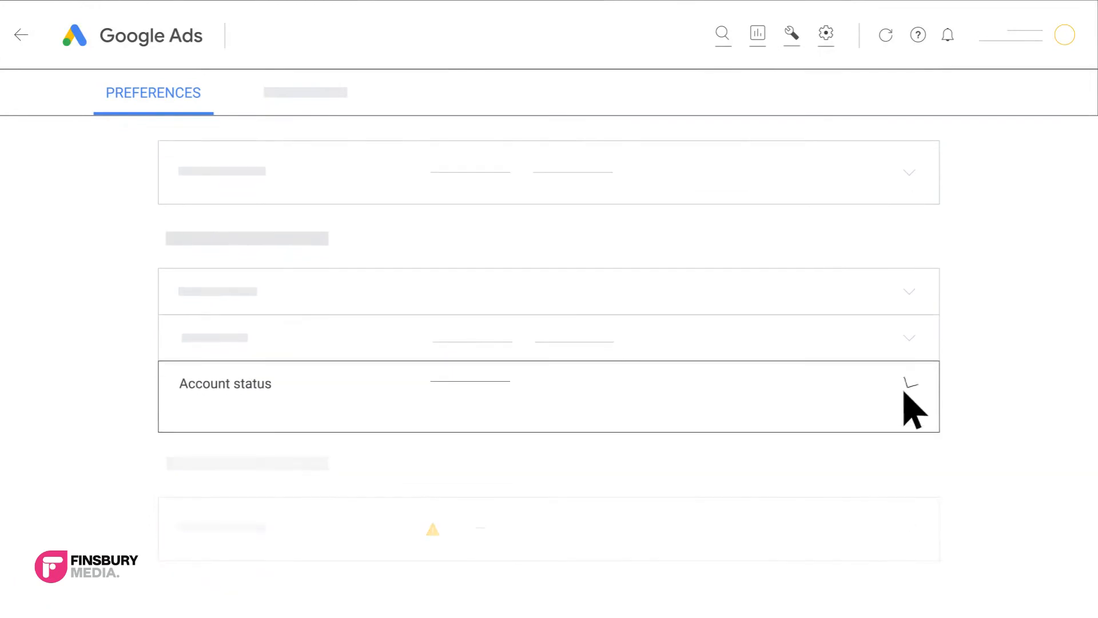
click(908, 383)
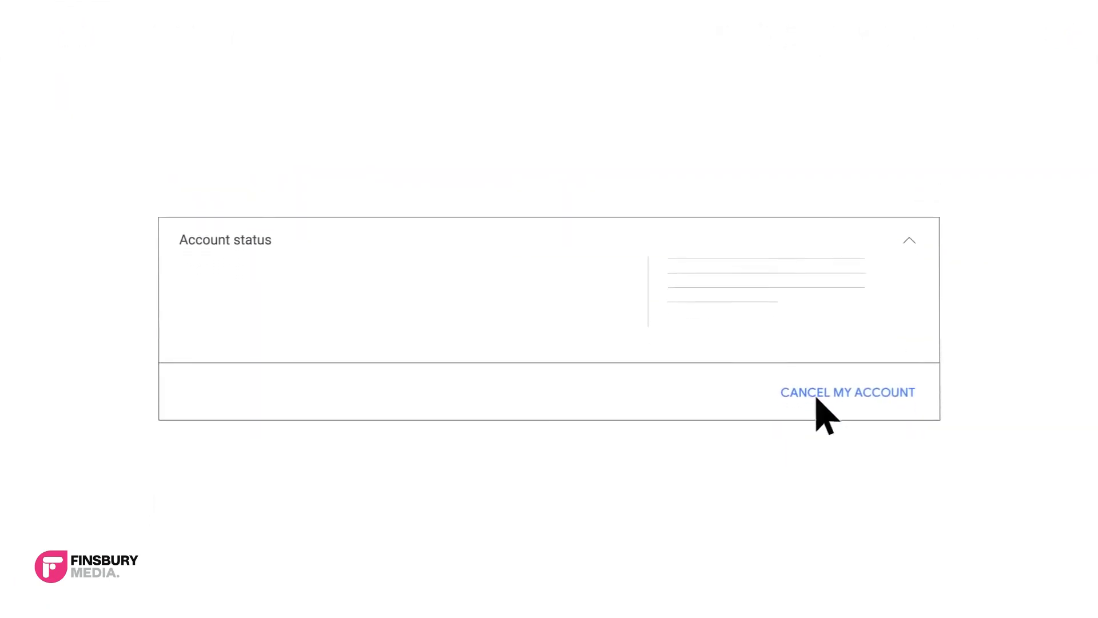